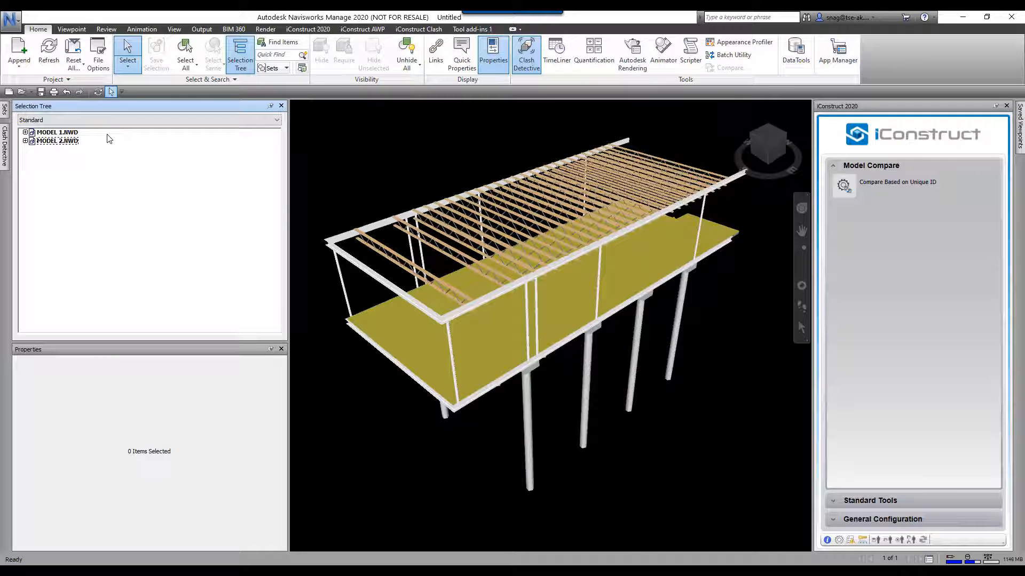
Select MODEL 1.NWD and MODEL 2.NWD together in the Selection Tree
{"action": "left_click", "coordinate": [57, 132]}
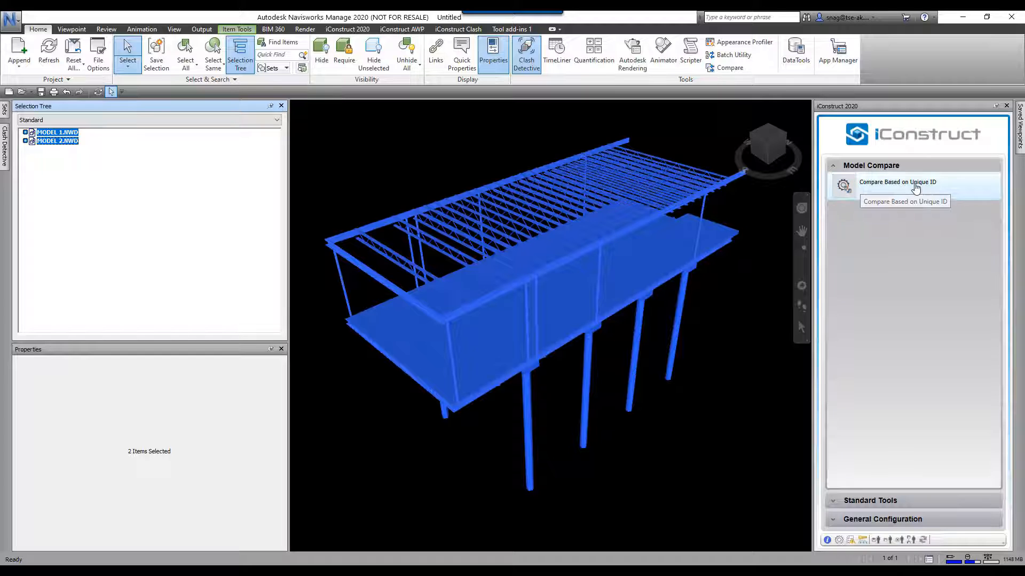
Run iConstruct Compare Based on Unique ID, listing 4 deleted and 4 new elements
{"action": "left_click", "coordinate": [898, 184]}
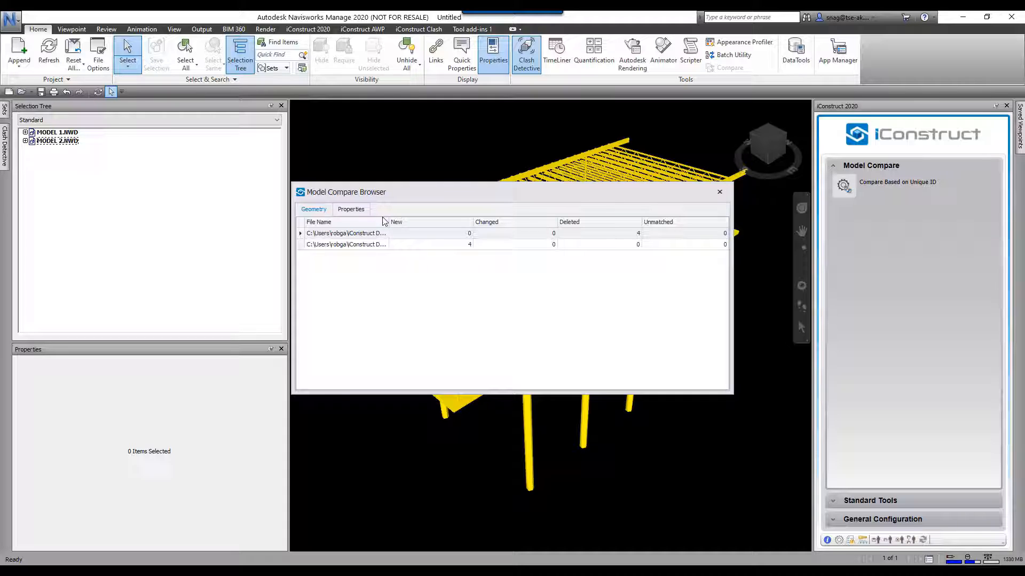
Show the Properties differences: material Steel, 45-345 changed to Steel, Carbon and changed element IDs
{"action": "left_click", "coordinate": [350, 210]}
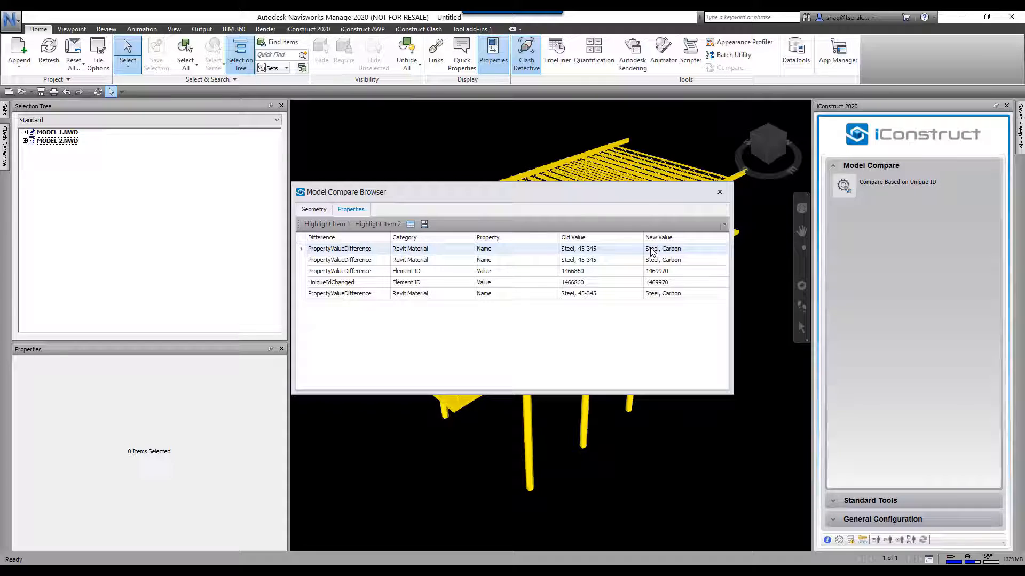
{"action": "mouse_move", "coordinate": [719, 192]}
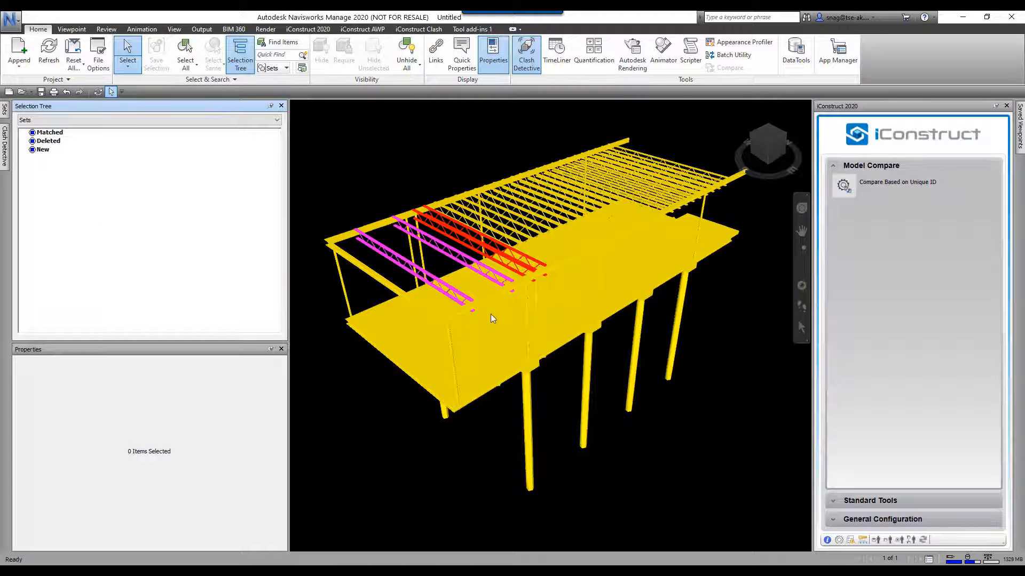
Select the Matched set, then the Deleted set holding its four elements
{"action": "left_click", "coordinate": [49, 132]}
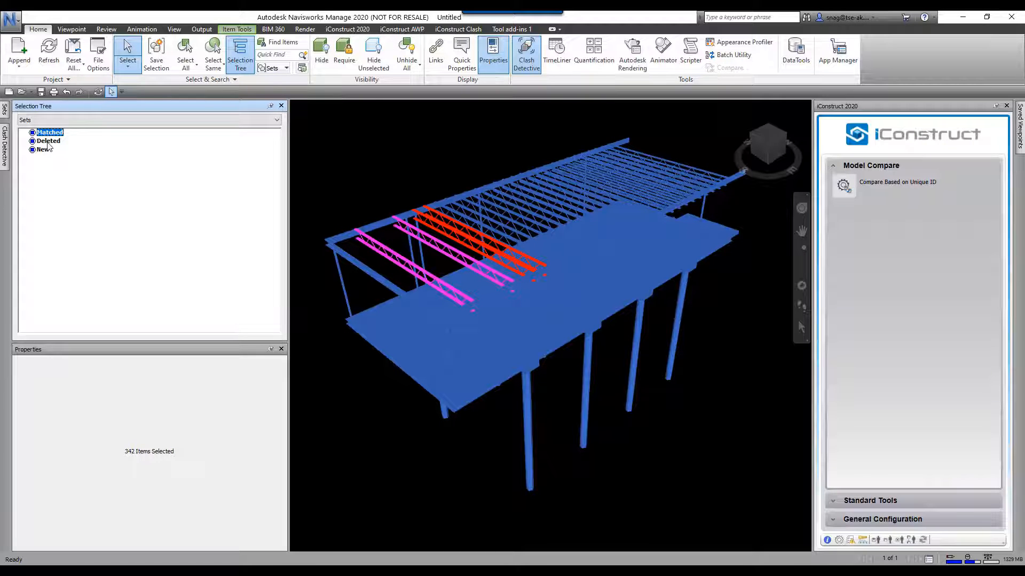
{"action": "left_click", "coordinate": [48, 141]}
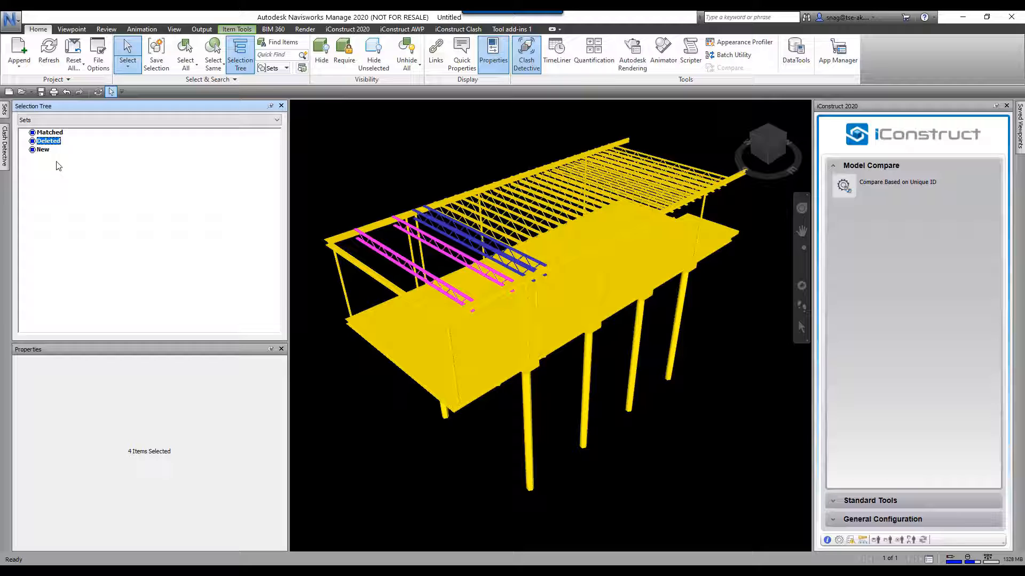